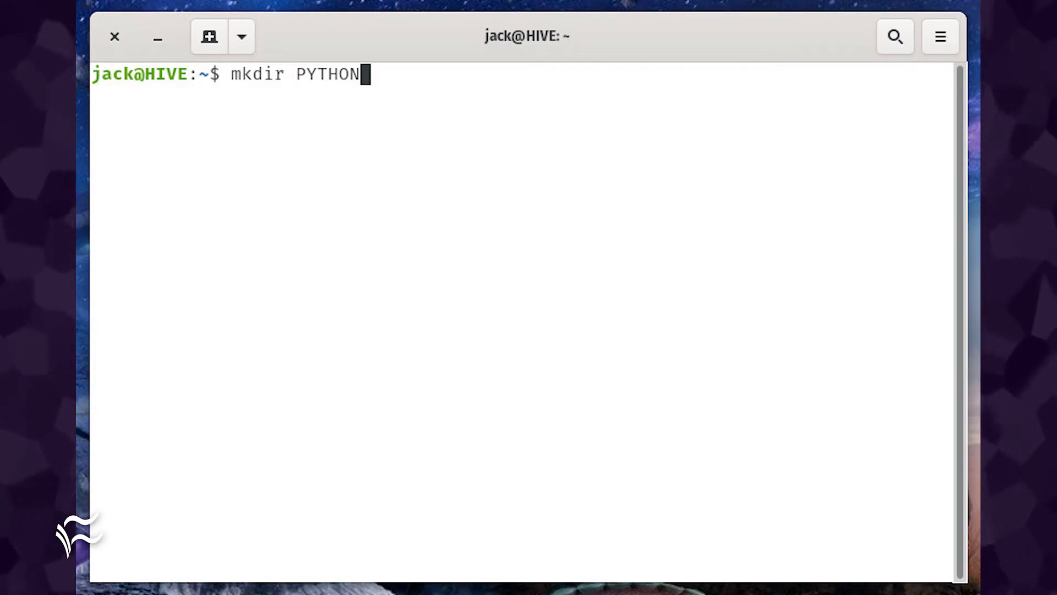
Make the new ~/PYTHON folder the working directory.
text(cd ~/PYTHON)
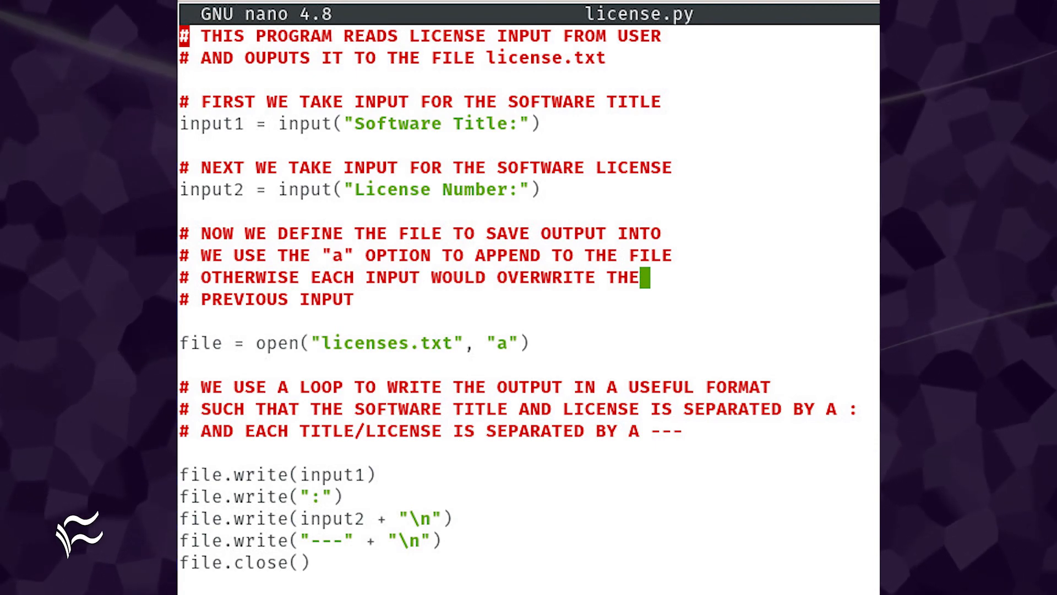
Exit nano with license.py saved, returning to the PYTHON prompt.
key(ctrl+x)
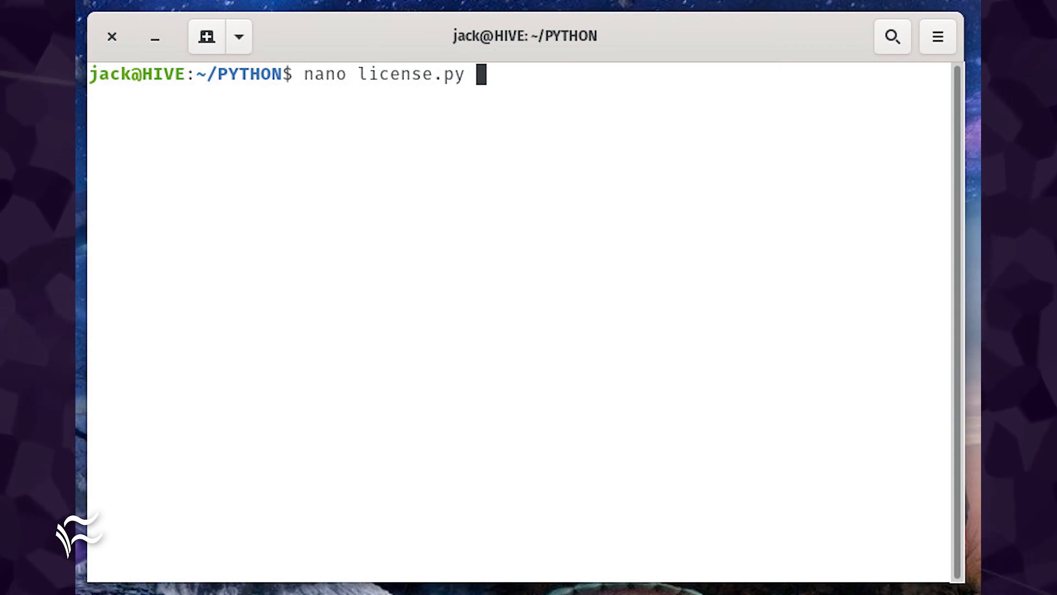
Run license.py with python3 to record the LibreOffice, Audacity and Firefox licenses.
text(python3 license.py)
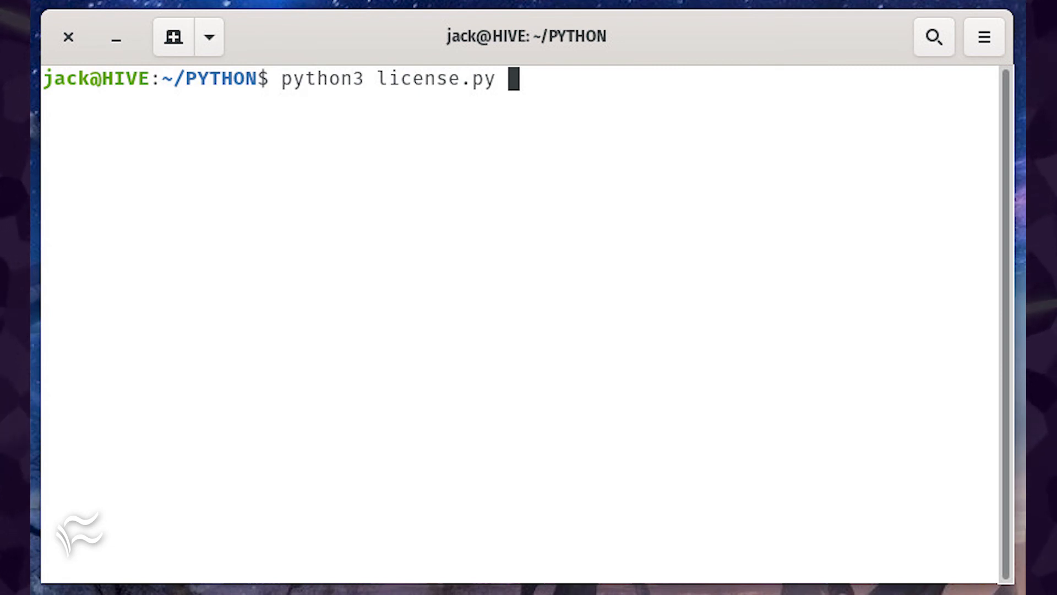
key(Return)
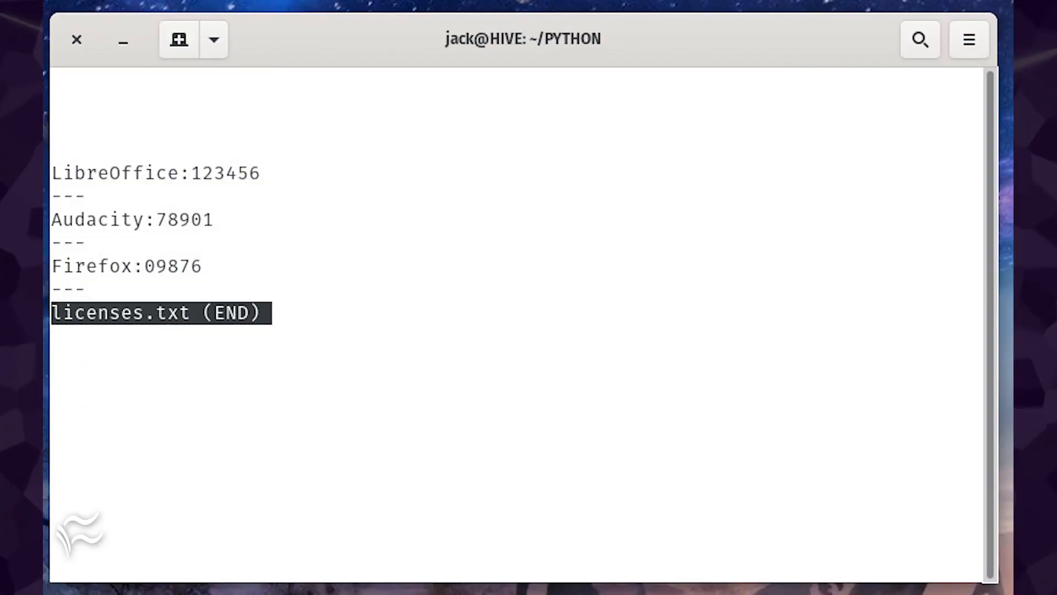